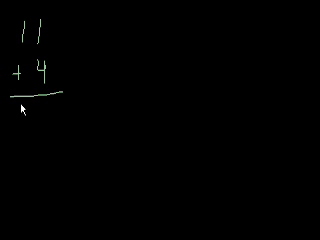
pyautogui.moveTo(47, 47)
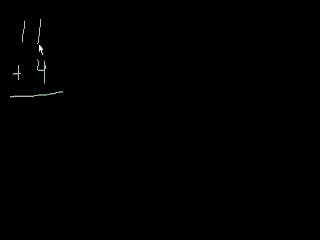
pyautogui.moveTo(22, 52)
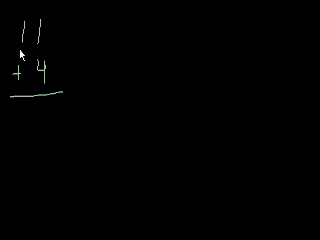
pyautogui.moveTo(18, 52)
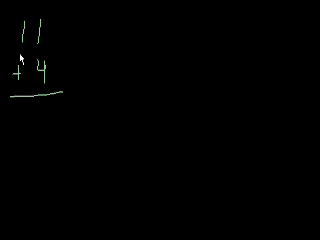
pyautogui.moveTo(22, 52)
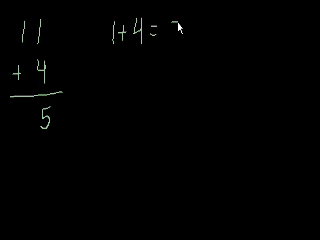
# Write 5 as the ones answer to 11 + 4 and begin the side note 1+4=
pyautogui.write('5')
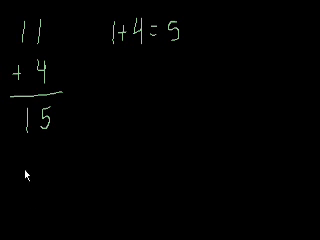
pyautogui.moveTo(48, 62)
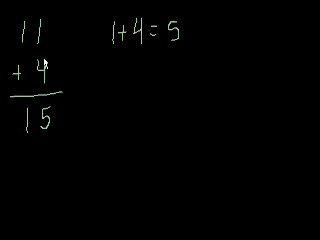
pyautogui.moveTo(99, 131)
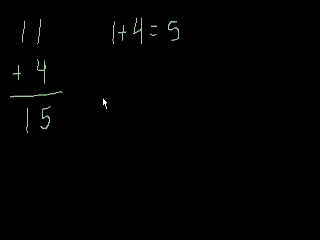
pyautogui.moveTo(106, 96)
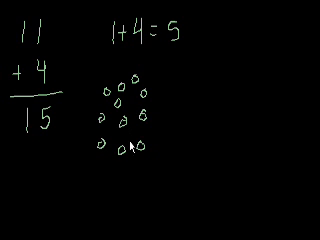
pyautogui.moveTo(132, 145)
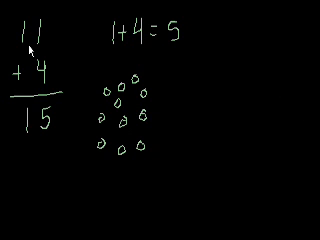
pyautogui.moveTo(167, 90)
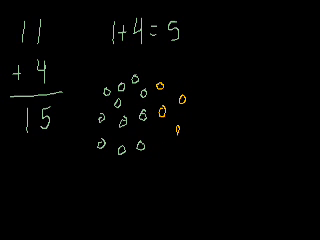
pyautogui.moveTo(103, 90)
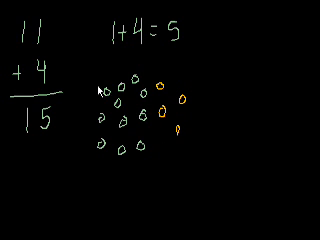
pyautogui.moveTo(108, 93)
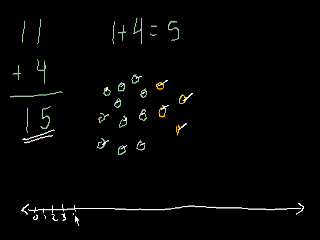
# Tick the circles, double-underline 15, and draw a number line labelled 0 through 18
pyautogui.write('45')
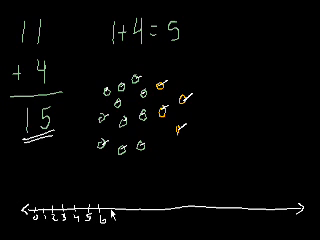
pyautogui.click(115, 210)
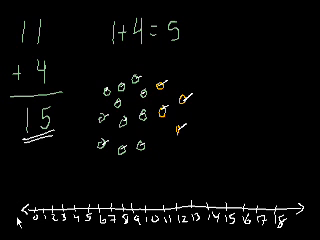
pyautogui.moveTo(16, 220)
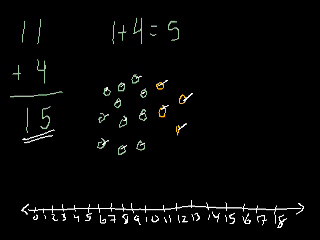
pyautogui.moveTo(163, 207)
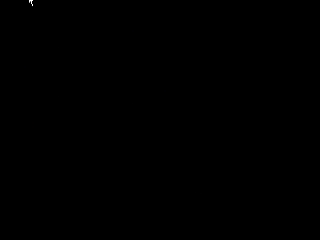
pyautogui.moveTo(27, 33)
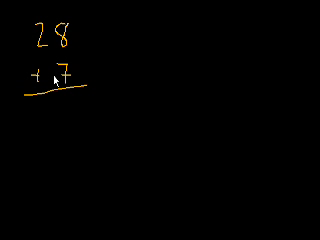
pyautogui.moveTo(22, 58)
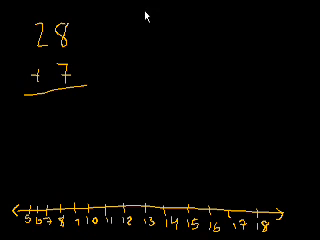
# Draw the arrowed number line up to 18, showing seven hops from 8 to 15 for 8+7
pyautogui.write('8+7')
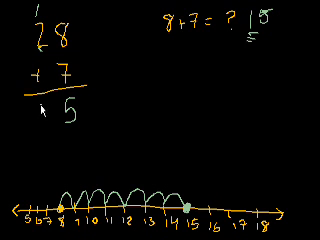
# Write the tens side sum 1+2=3 under 8+7 and circle the answer 35
pyautogui.write('3')
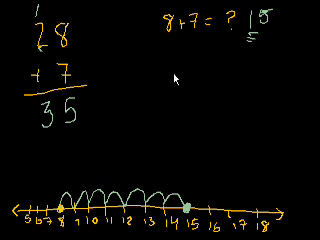
pyautogui.write('1+2=')
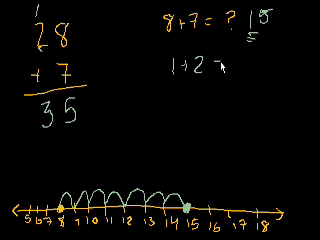
pyautogui.write('3')
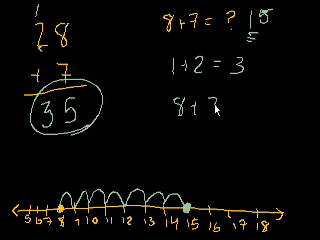
# Write the column 8+7=15, 18+7=25, 28+7=35 with a tick, then 38+7=45
pyautogui.write('= 15')
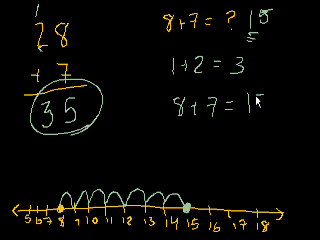
pyautogui.write('15')
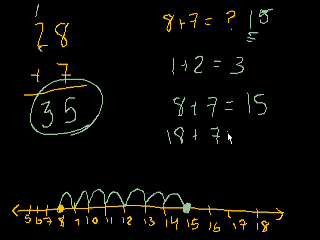
pyautogui.write('26')
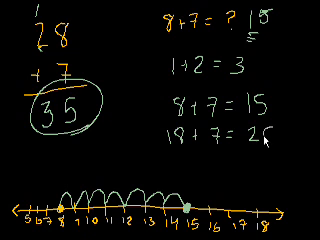
pyautogui.write('26')
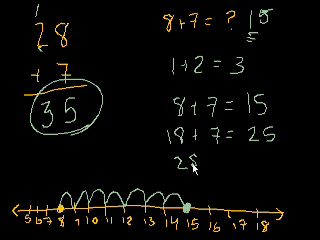
pyautogui.write('28+7=')
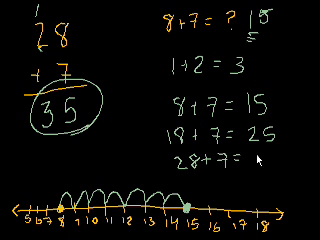
pyautogui.write('35')
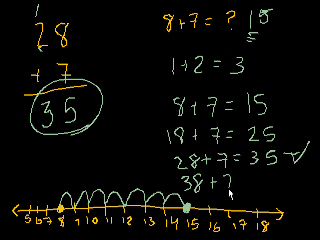
pyautogui.write('= 45')
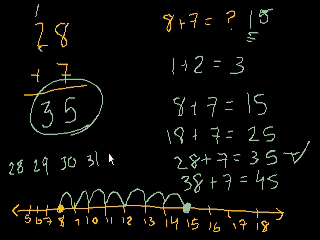
# Write the counting row 28, 29, 30, 31, 32, 33 above the number line
pyautogui.write('32')
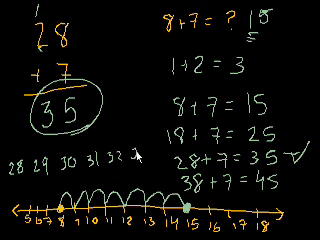
pyautogui.write('33')
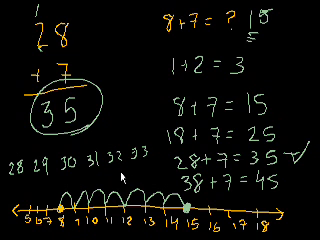
pyautogui.write('34')
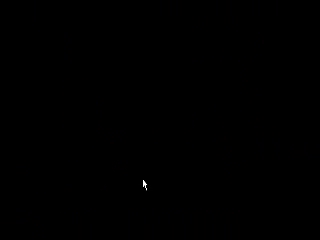
pyautogui.moveTo(25, 62)
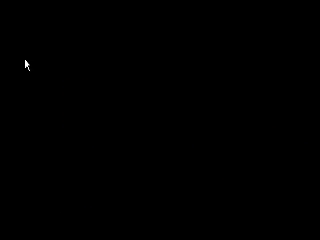
pyautogui.moveTo(35, 22)
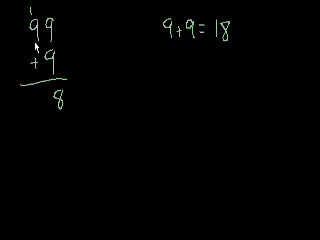
# Write 99 + 9 with carry 1, ones digit 8 and side sum 9+9=18
pyautogui.write('1+')
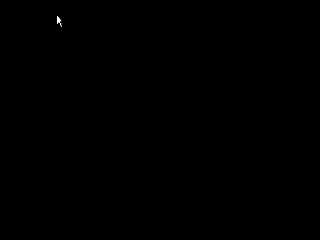
pyautogui.moveTo(62, 35)
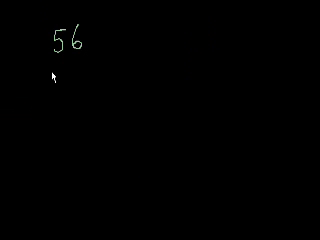
# Write 56 over +7, underline it, write 3 below and carry 1 above the 5
pyautogui.write('+7')
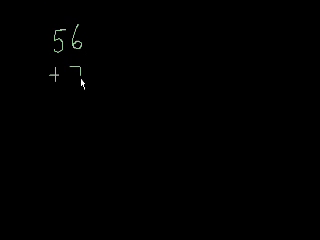
pyautogui.moveTo(42, 87); pyautogui.dragTo(103, 87)
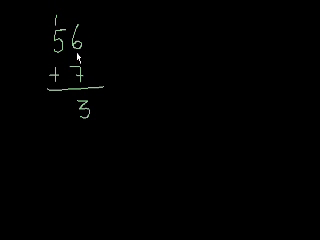
pyautogui.moveTo(30, 90)
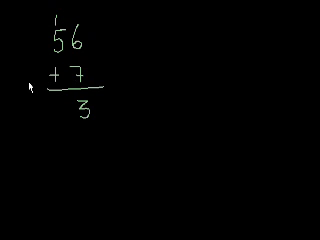